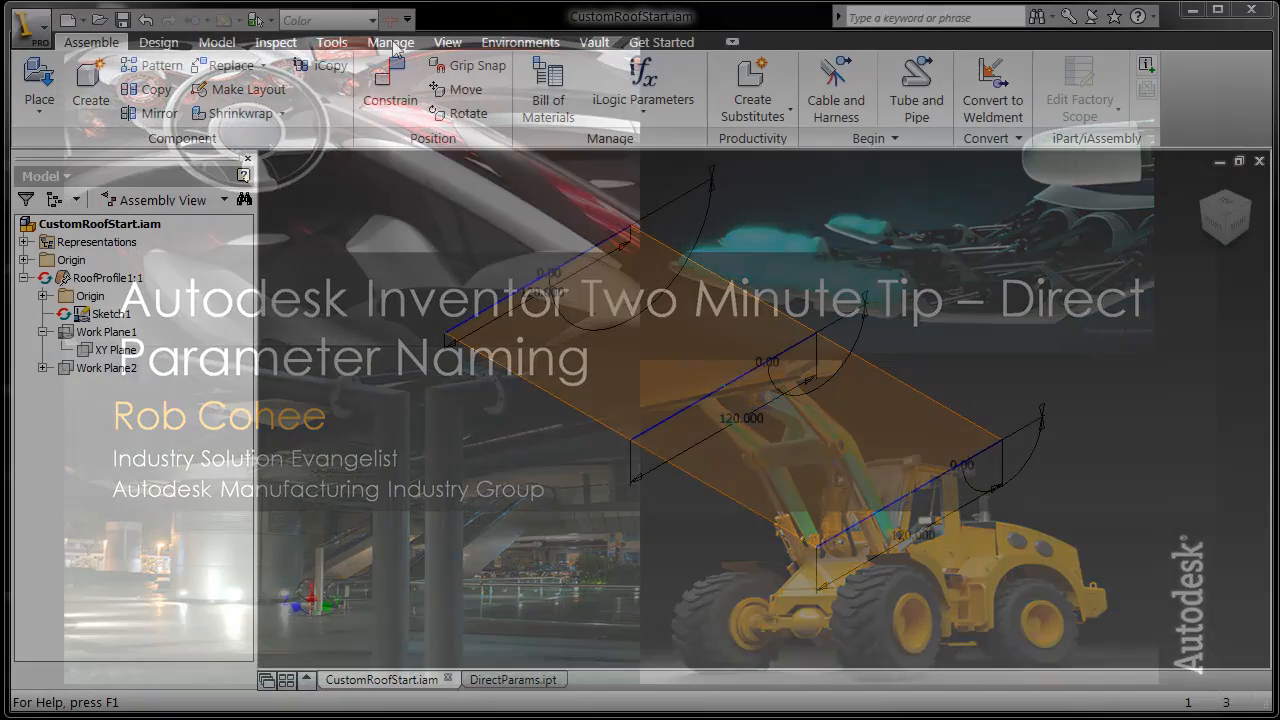
# Step: Adjust the roof's station 1 length, then tilt station 1 to 15 degrees
pyautogui.click(391, 42)
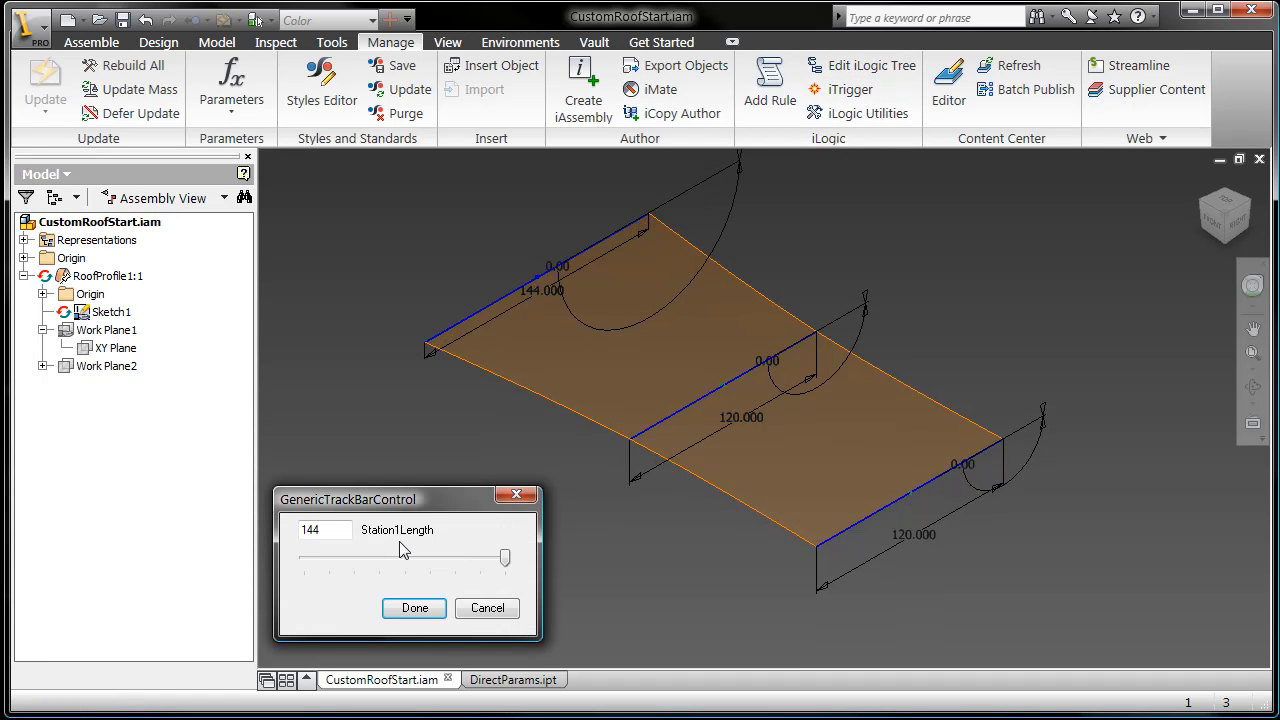
pyautogui.click(413, 608)
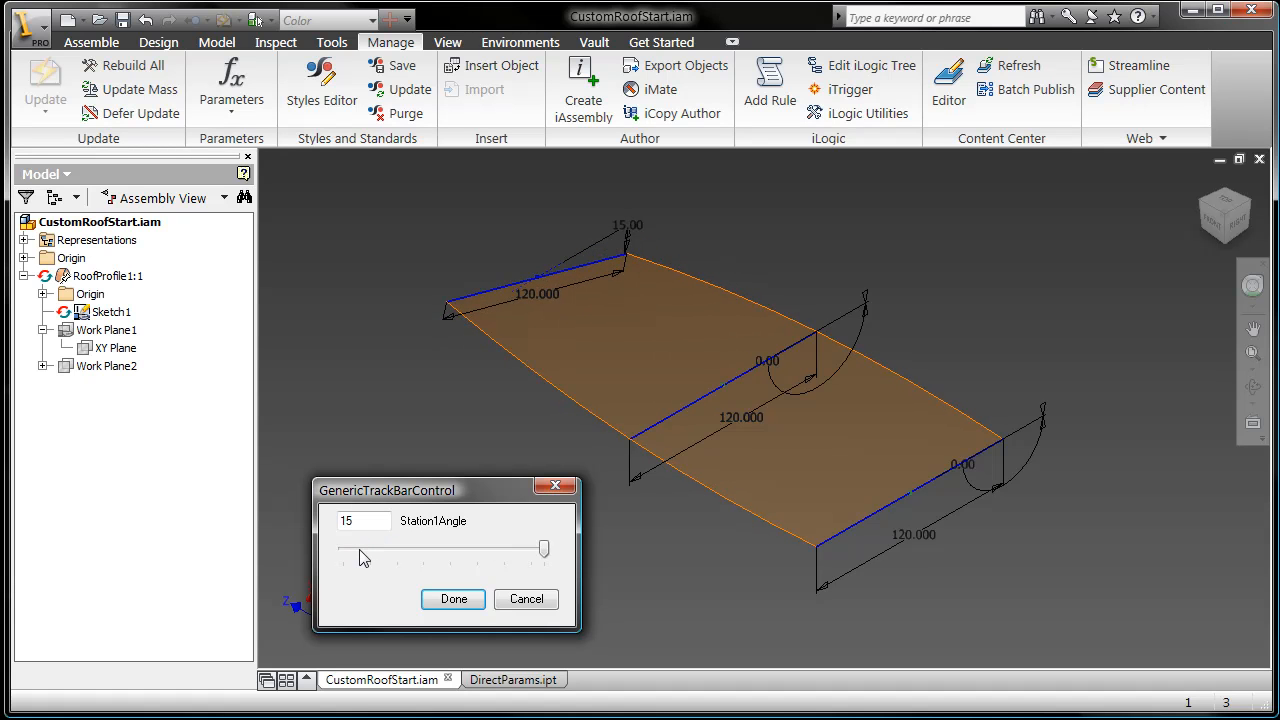
pyautogui.moveTo(543, 548); pyautogui.dragTo(517, 548)
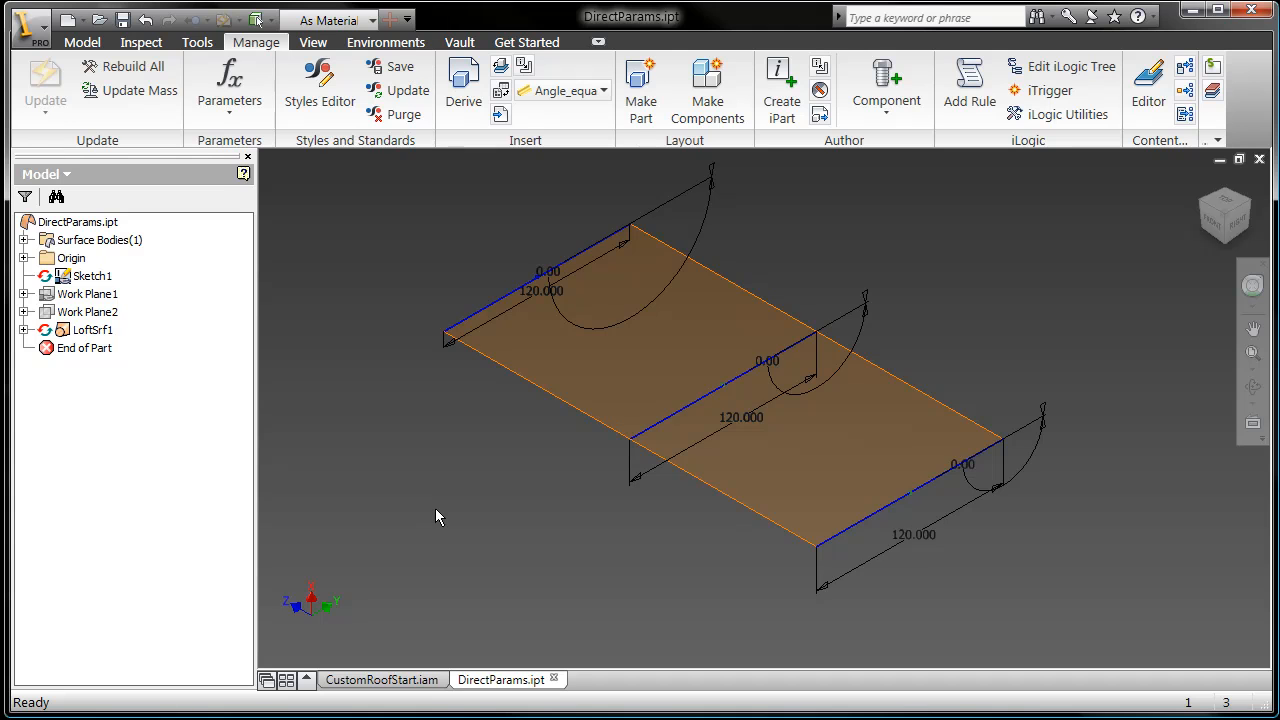
# Step: Review DirectParams' parameter list, where sketch dimensions are still named d0 and d1
pyautogui.click(229, 88)
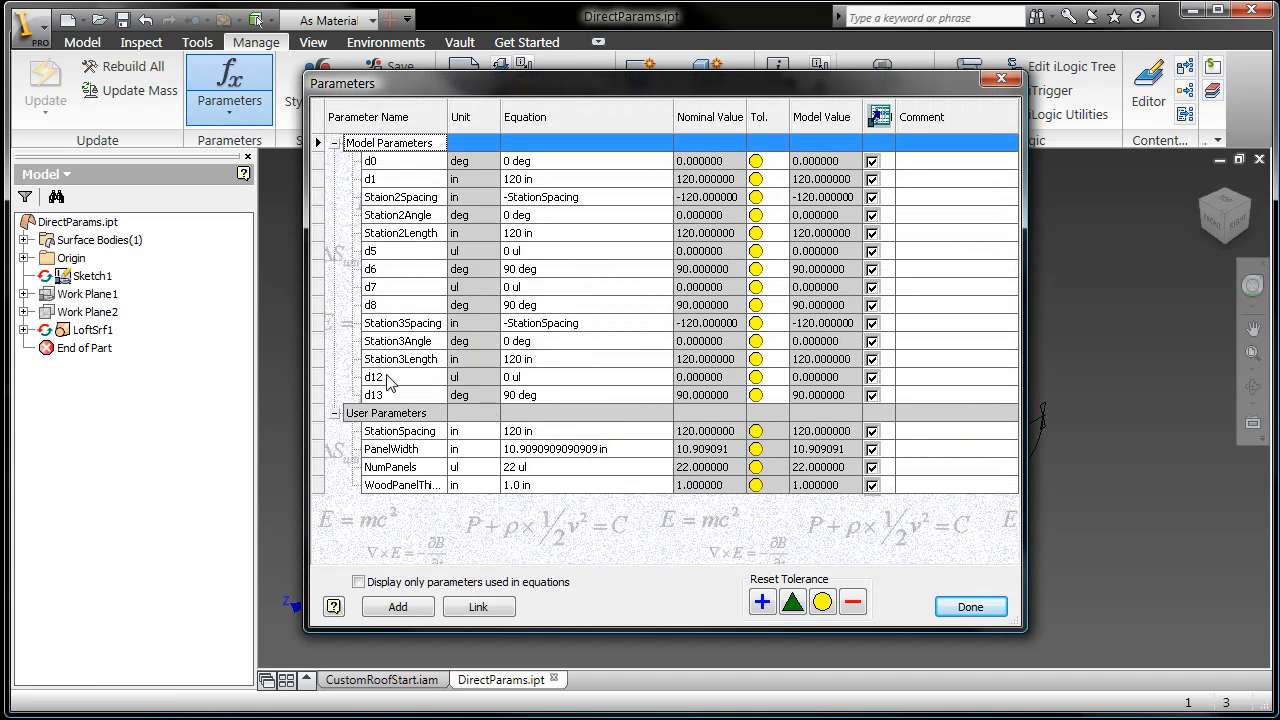
pyautogui.click(969, 607)
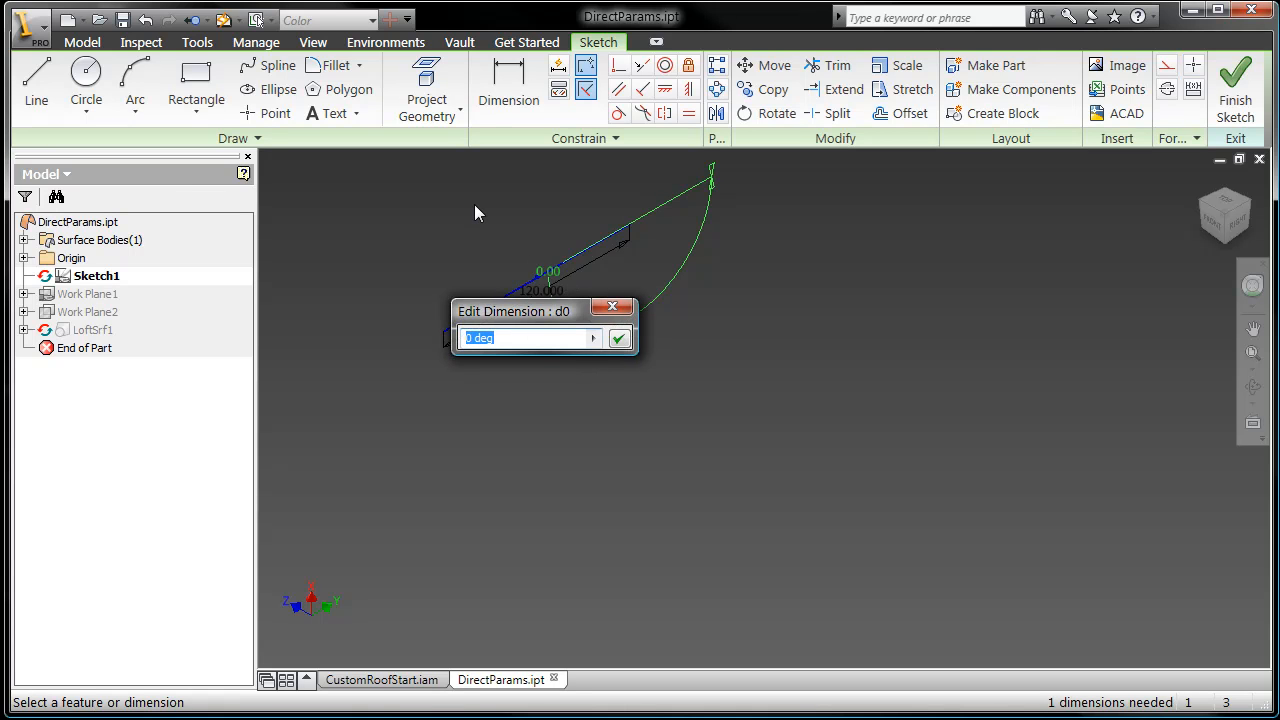
# Step: Name the 0.00 dimension Station1Angle and the 120 length dimension Station1Length
pyautogui.write('Station')
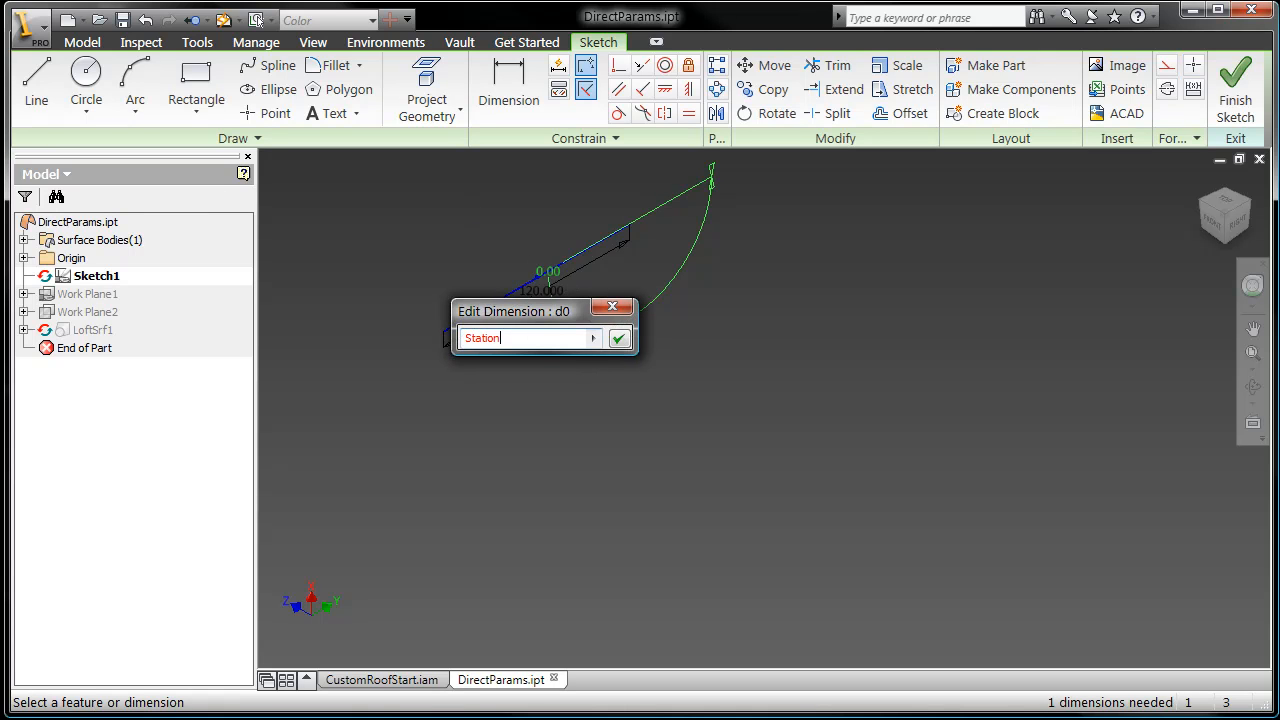
pyautogui.write('1Angle')
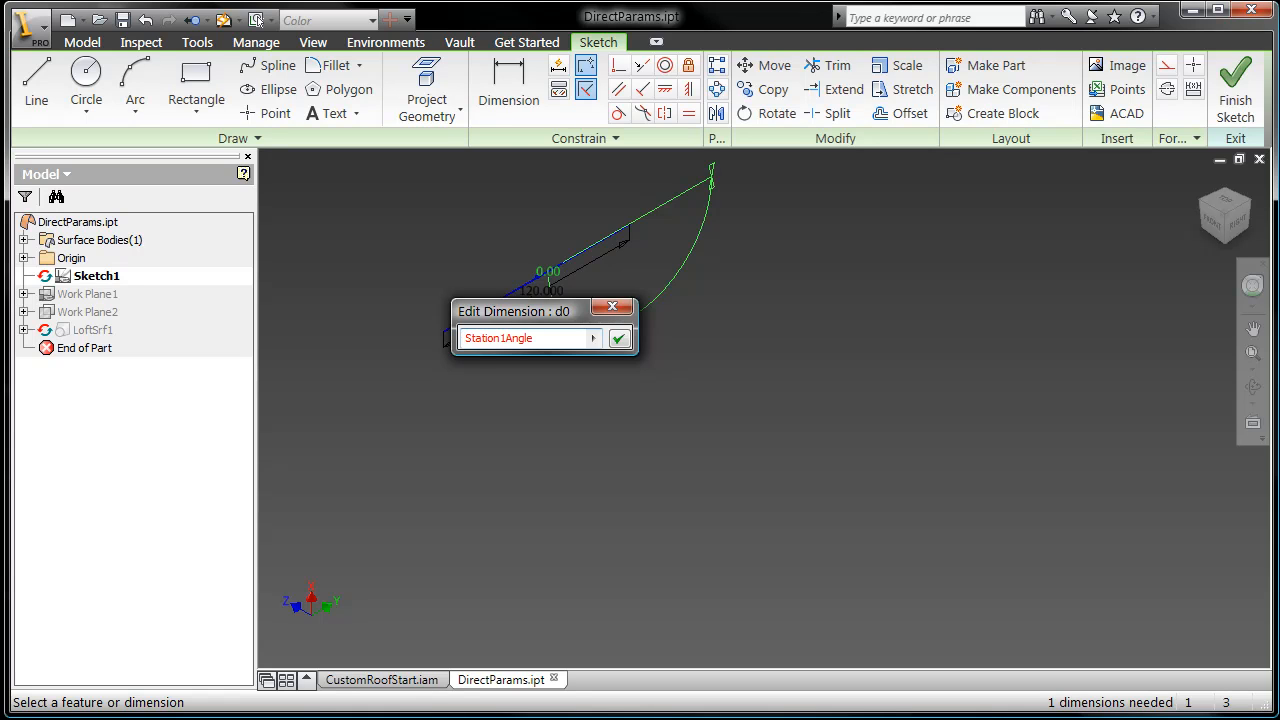
pyautogui.write('=')
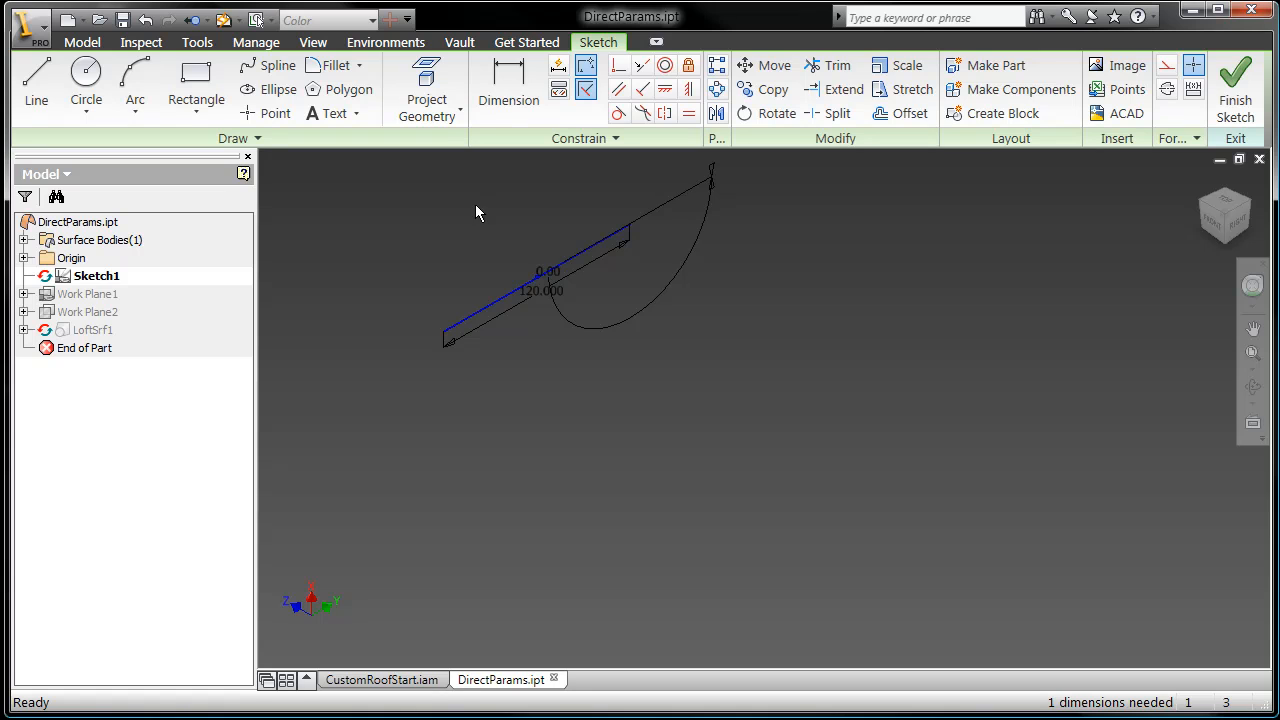
pyautogui.doubleClick(541, 291)
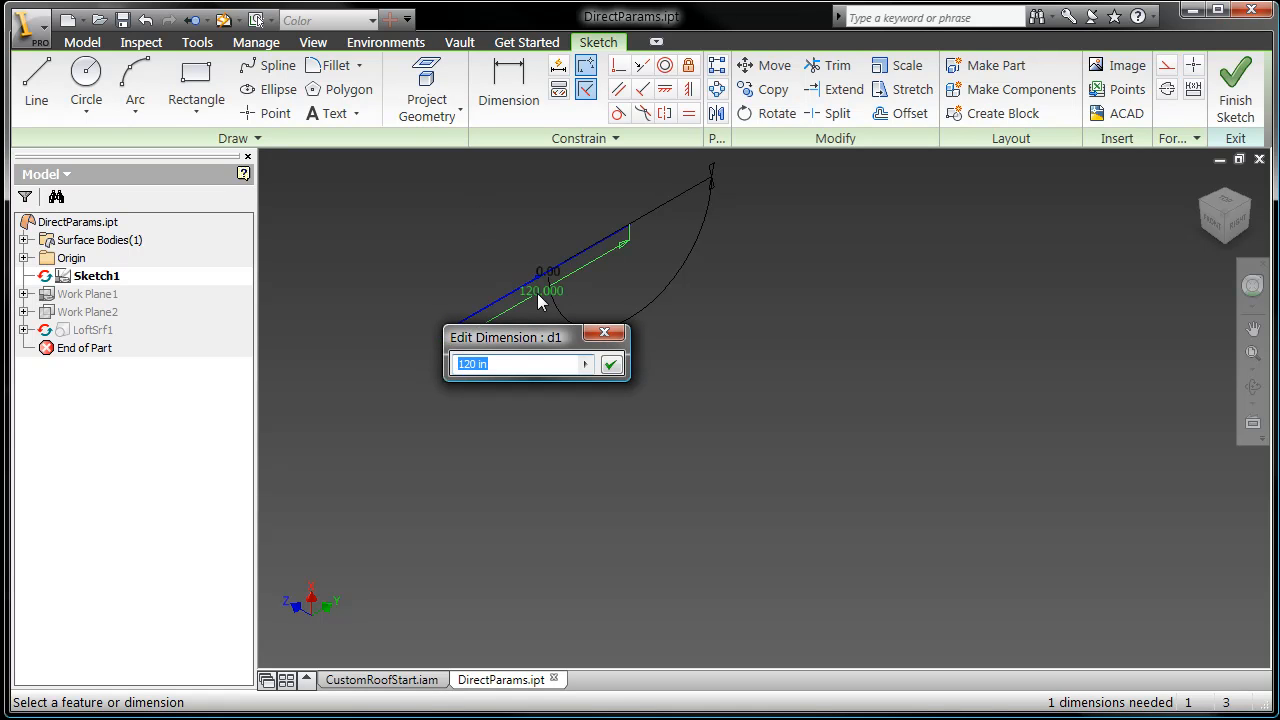
pyautogui.write('Station')
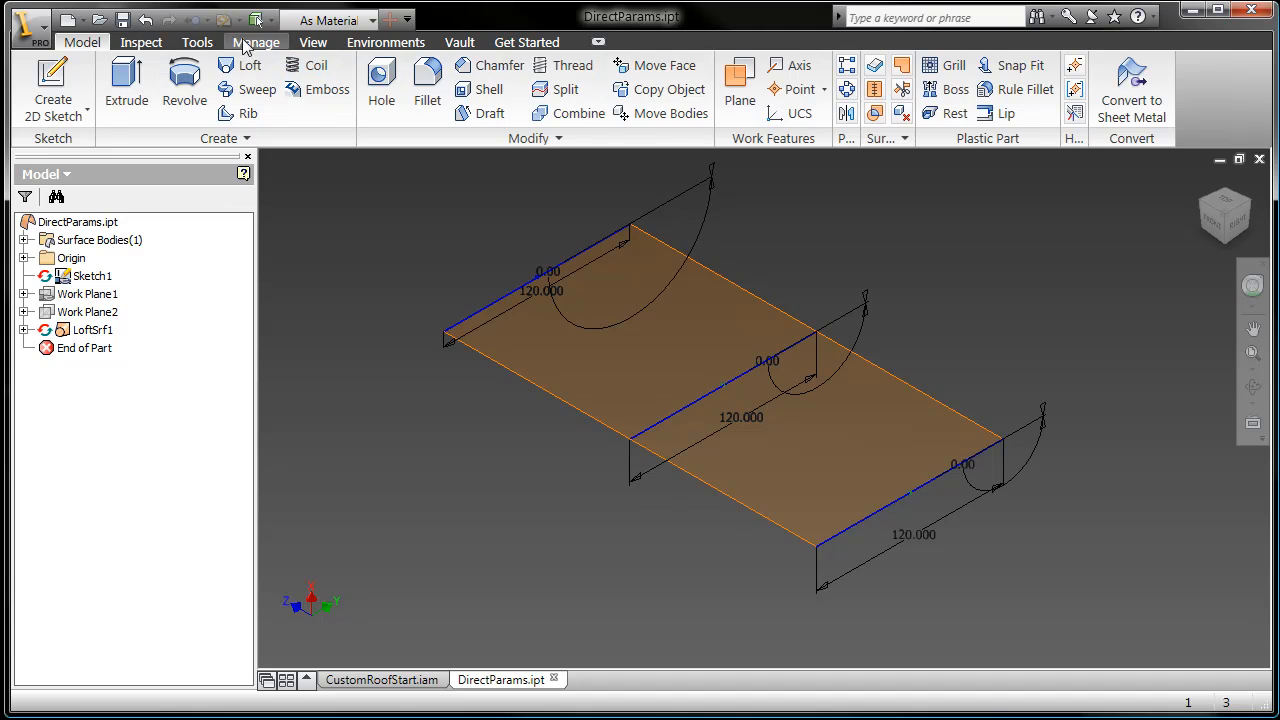
pyautogui.click(229, 85)
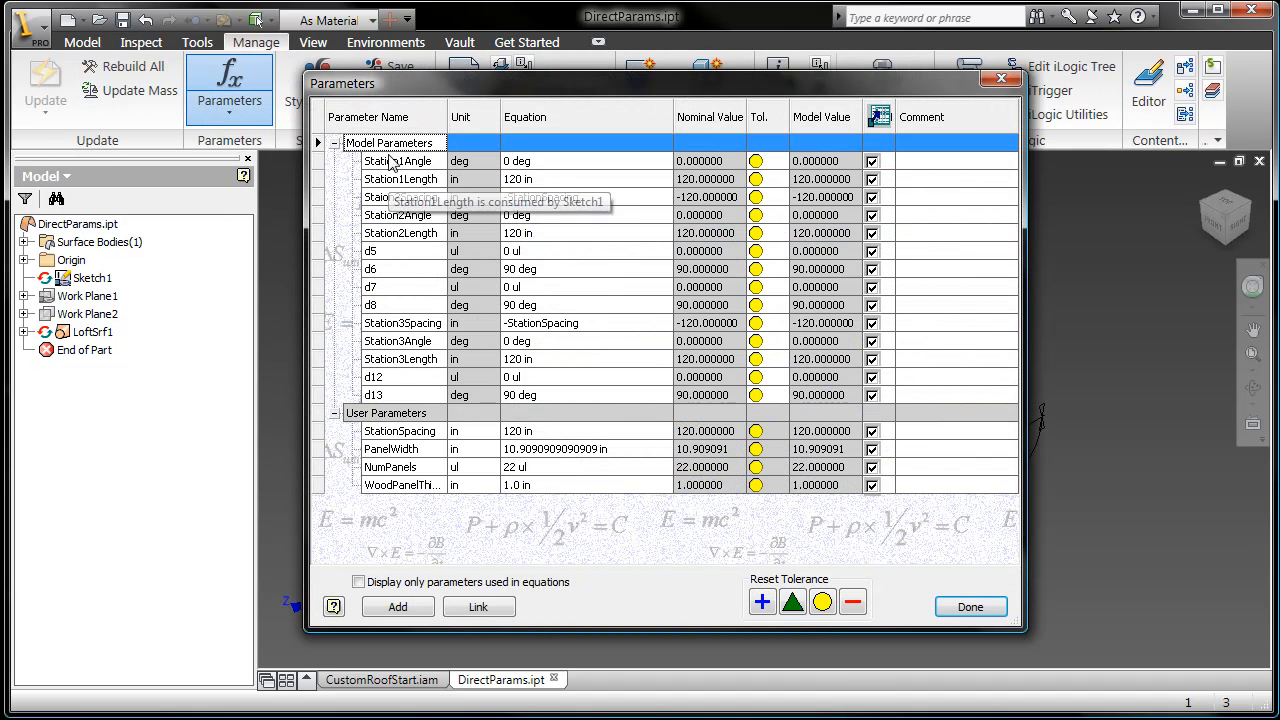
pyautogui.moveTo(888, 538)
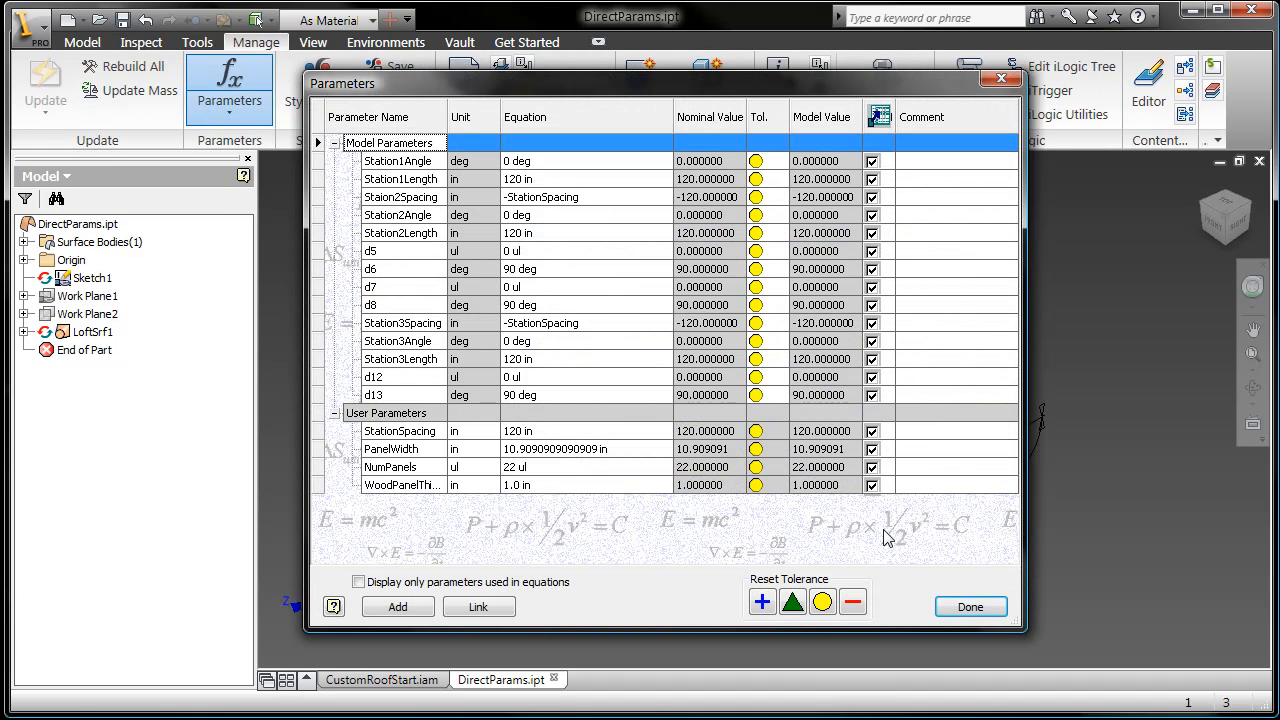
pyautogui.click(969, 606)
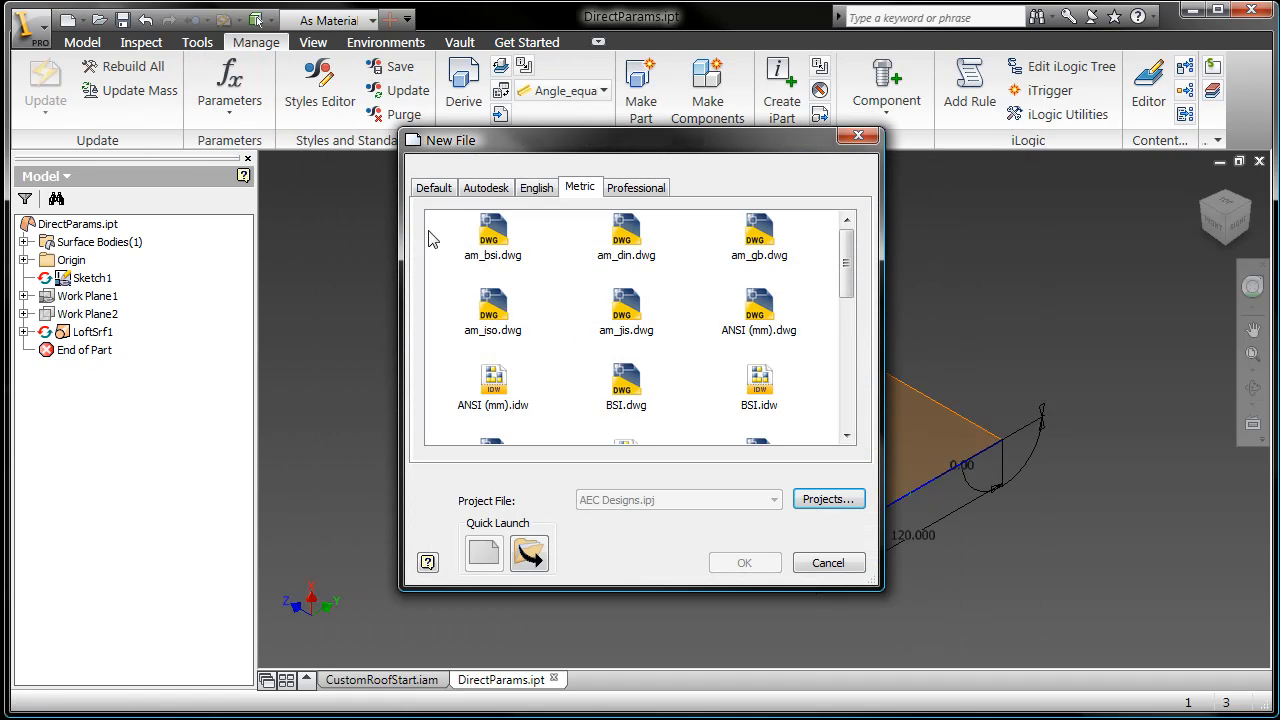
# Step: Create a new part and dimension its rectangle as Length = 2 and Width = 1
pyautogui.click(827, 562)
pyautogui.write('Length =')
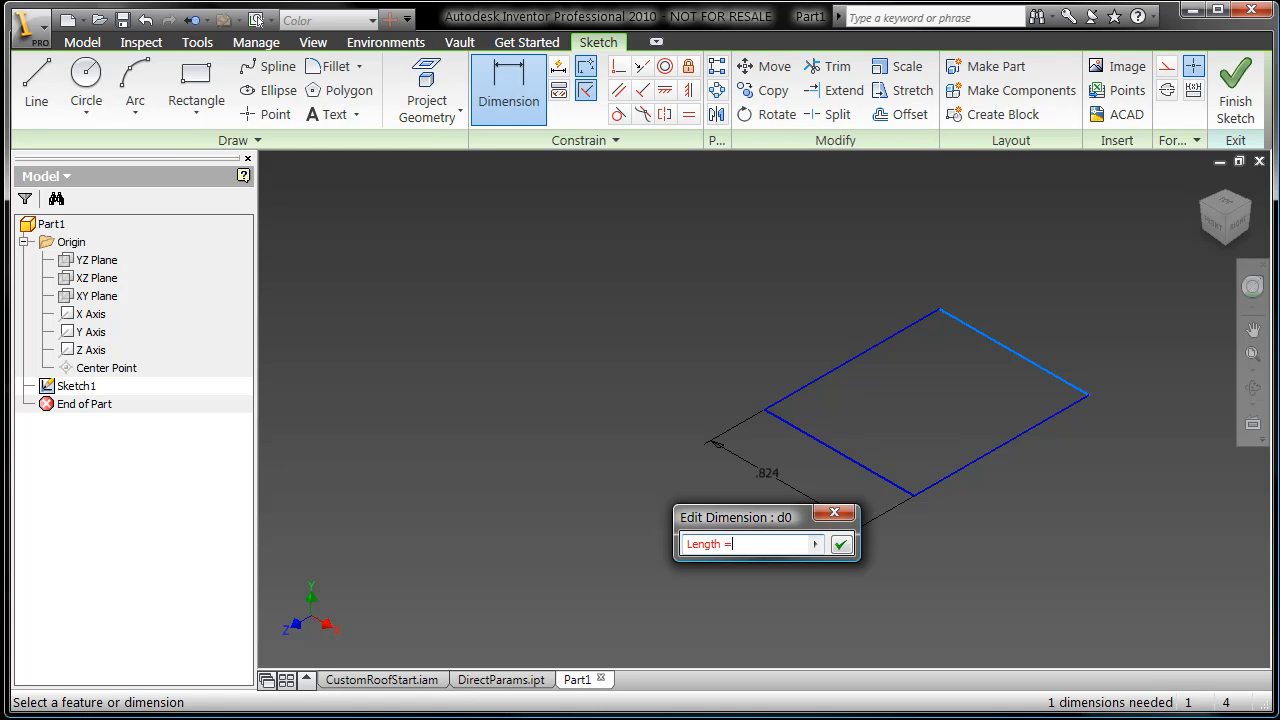
pyautogui.click(841, 543)
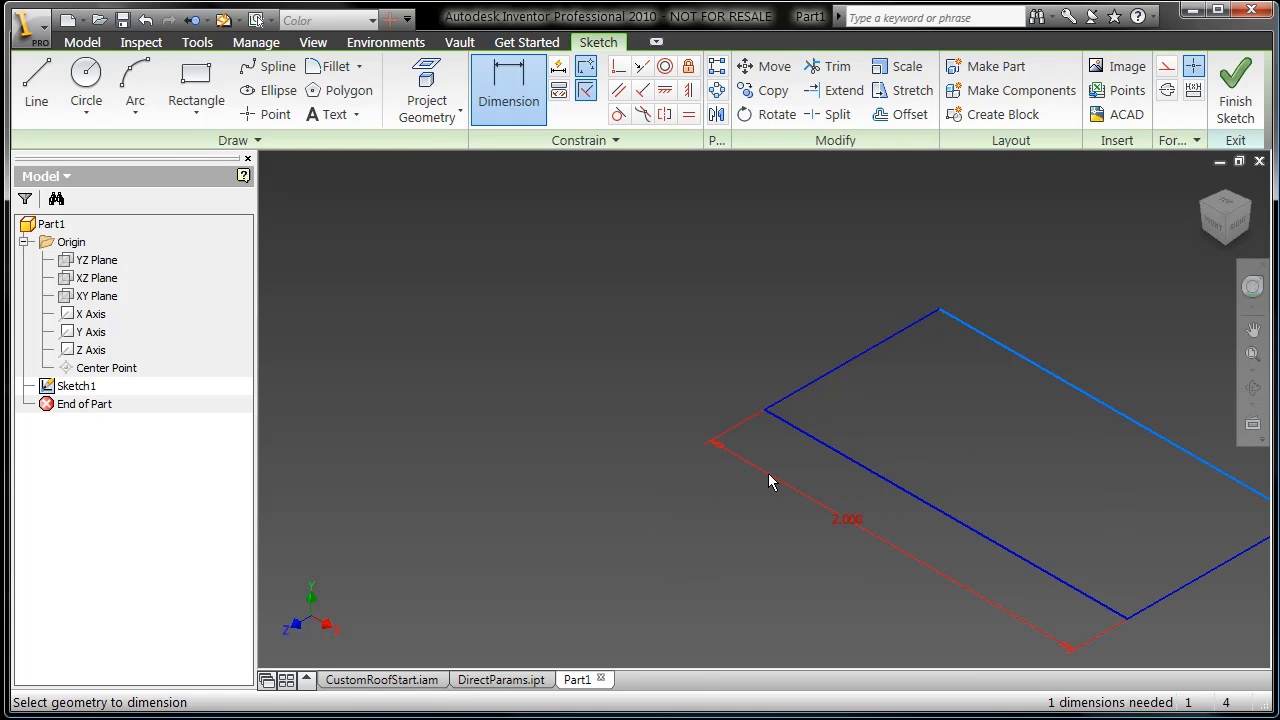
pyautogui.click(770, 410)
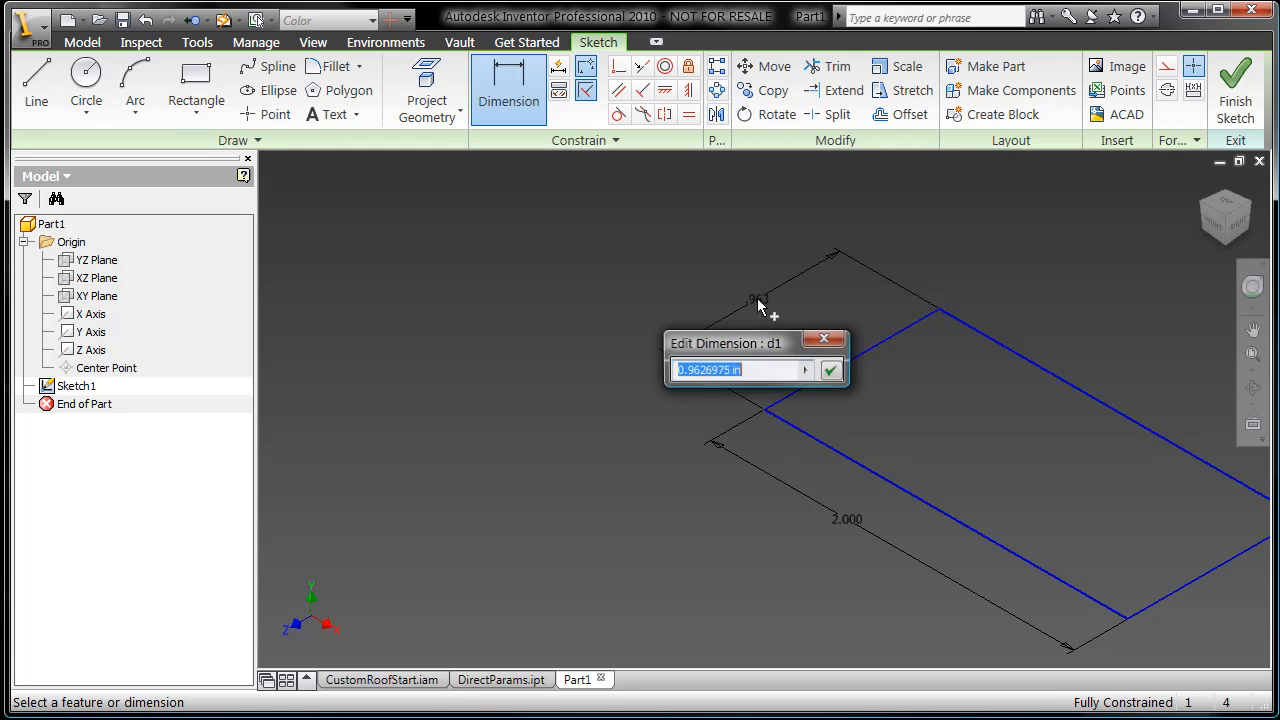
pyautogui.write('Width = 1')
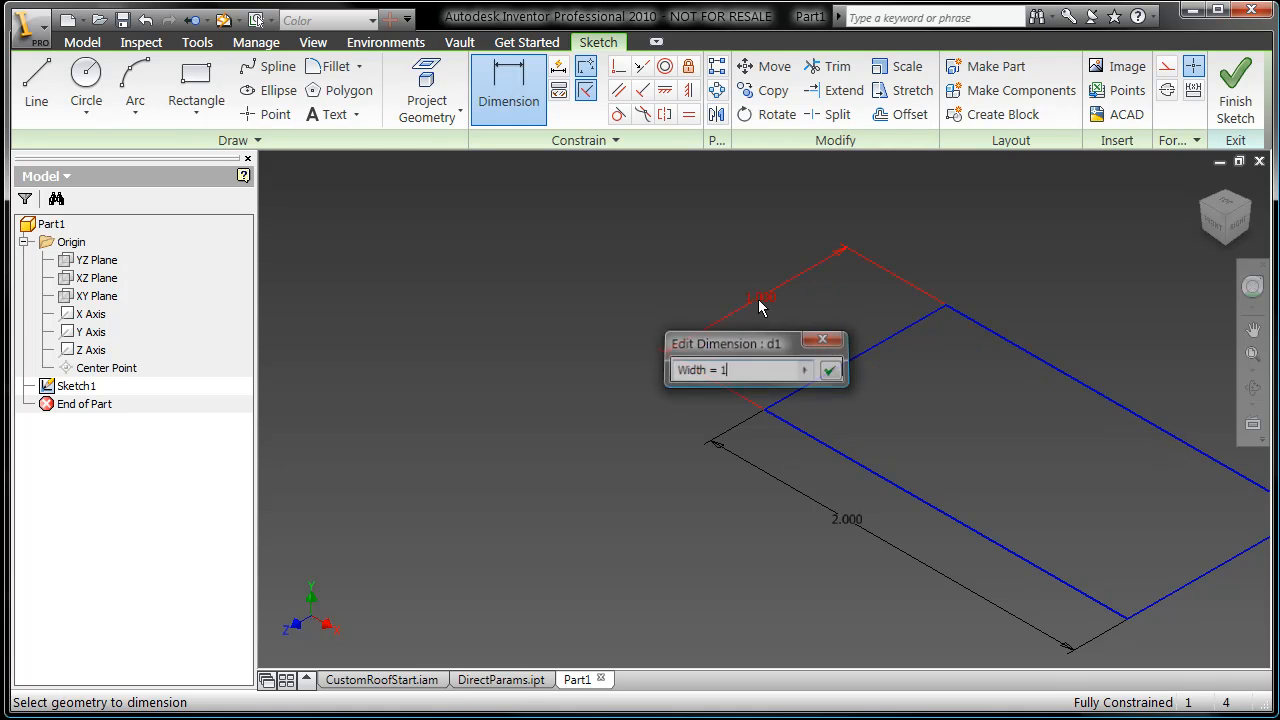
pyautogui.click(830, 369)
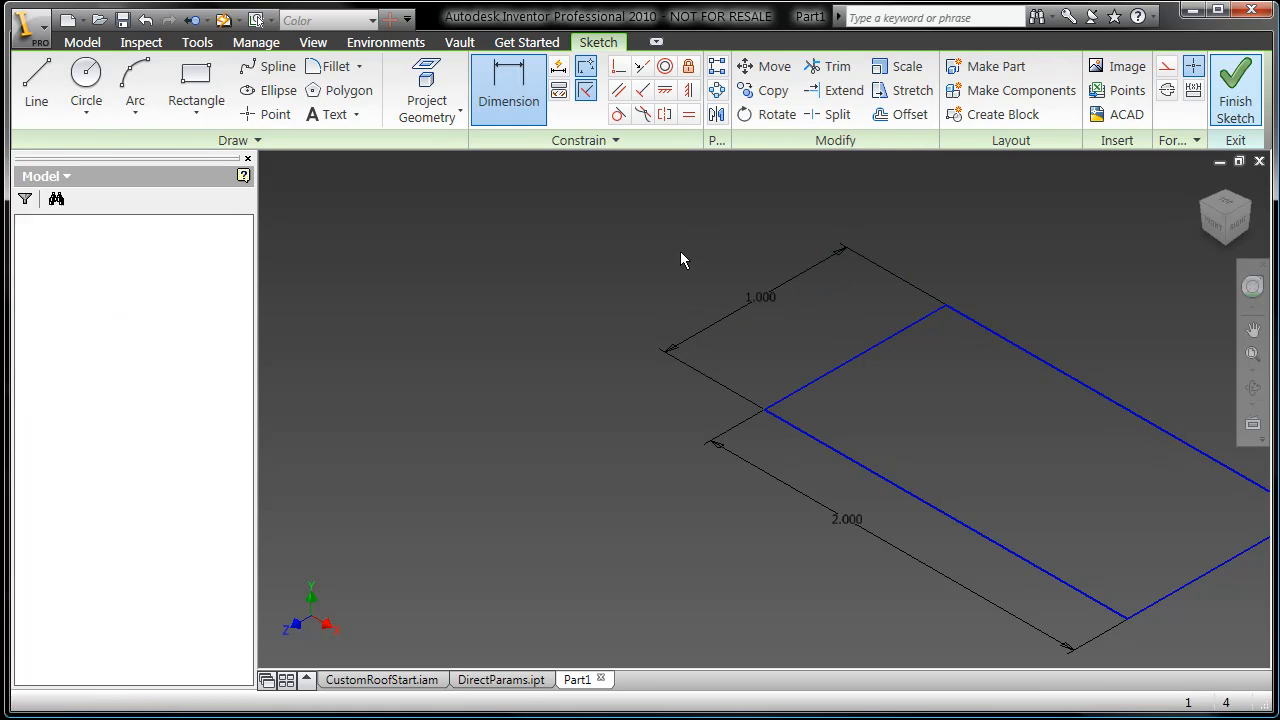
# Step: Extrude the rectangle with its depth named Height = 1.4
pyautogui.click(1235, 85)
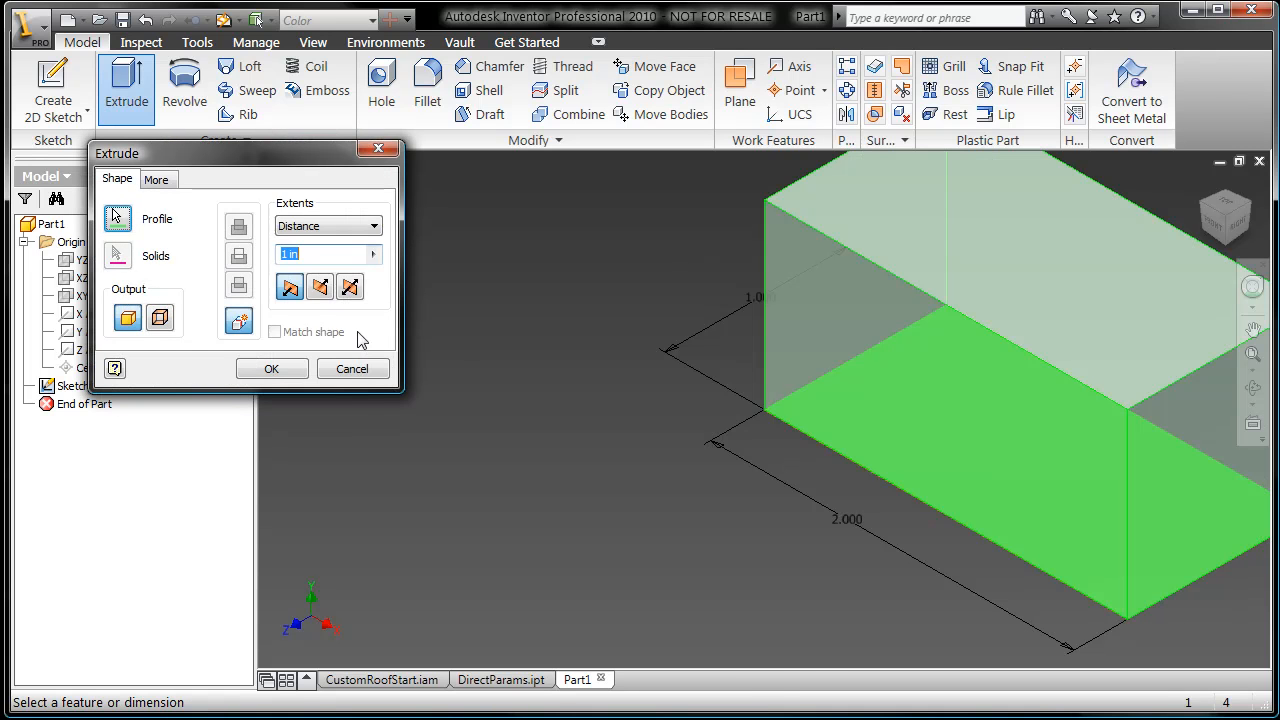
pyautogui.write('Height = 1.')
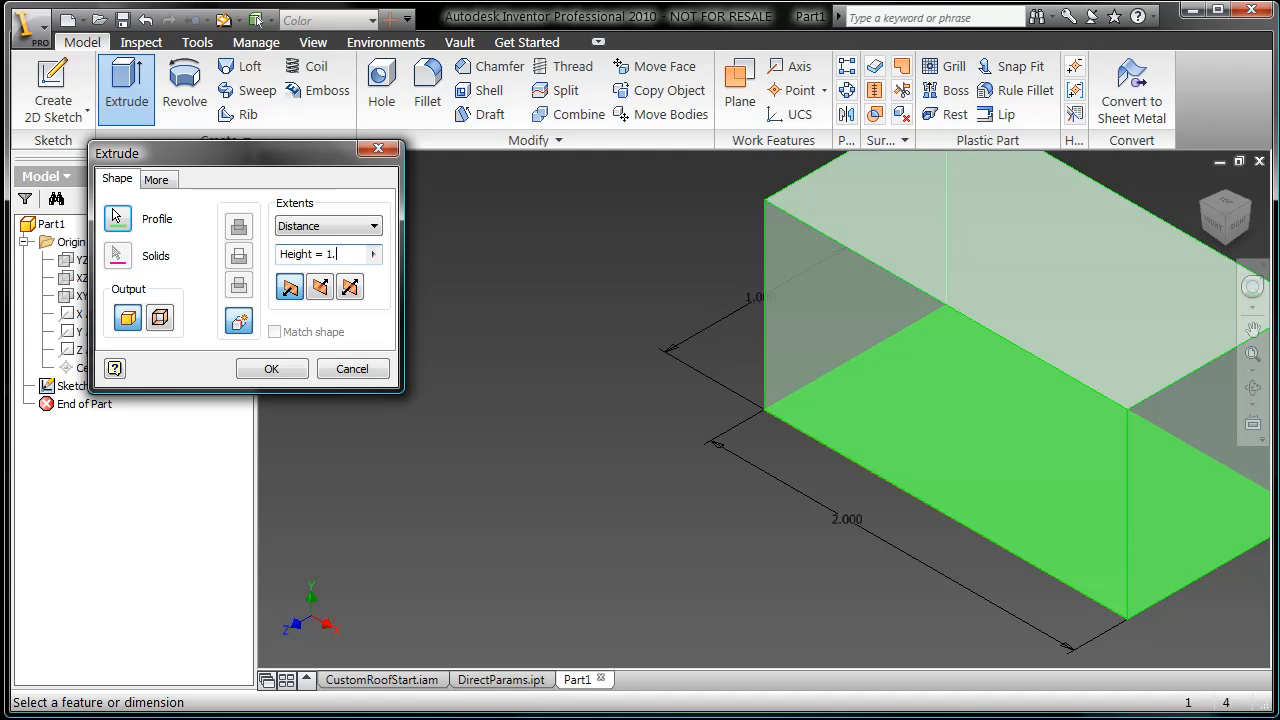
pyautogui.click(271, 368)
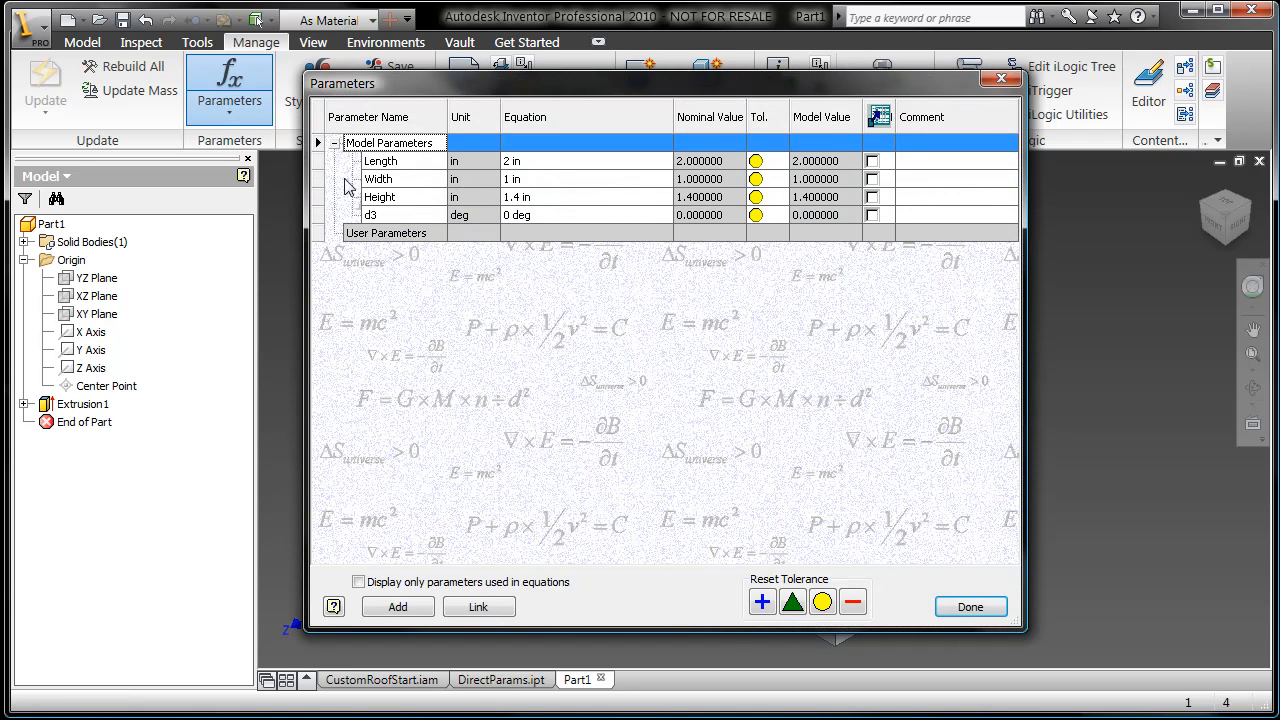
pyautogui.click(969, 606)
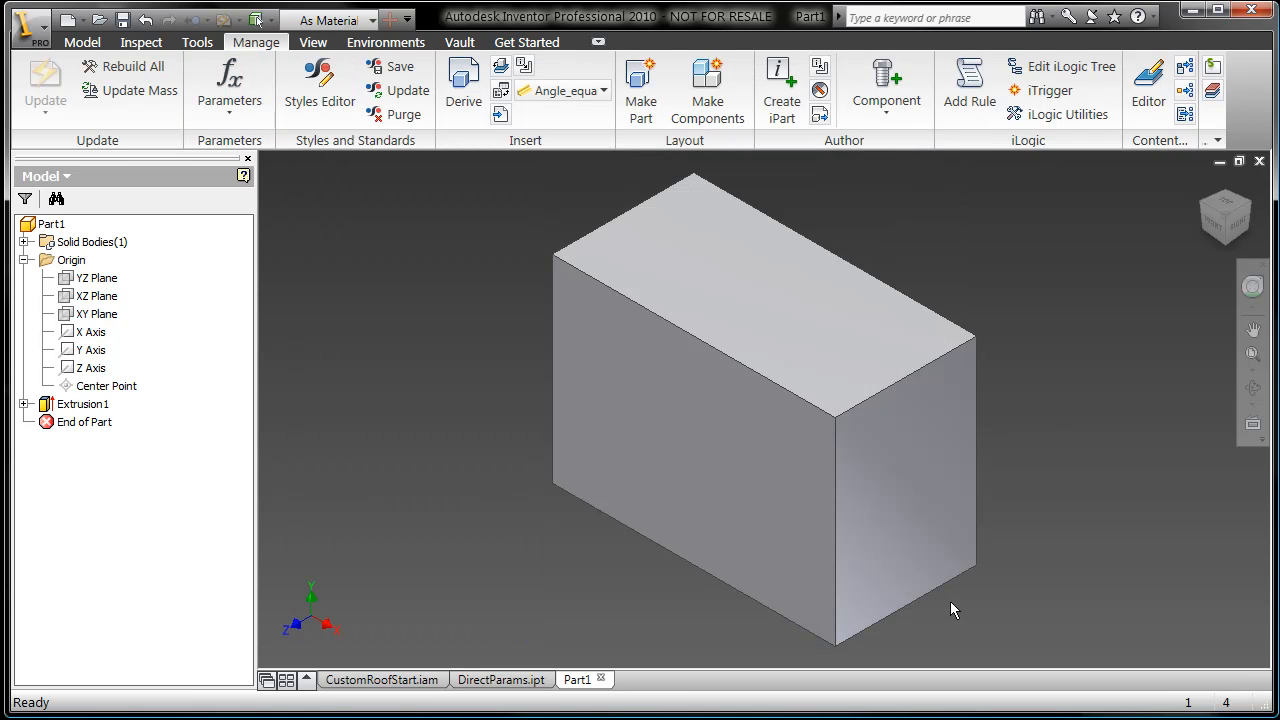